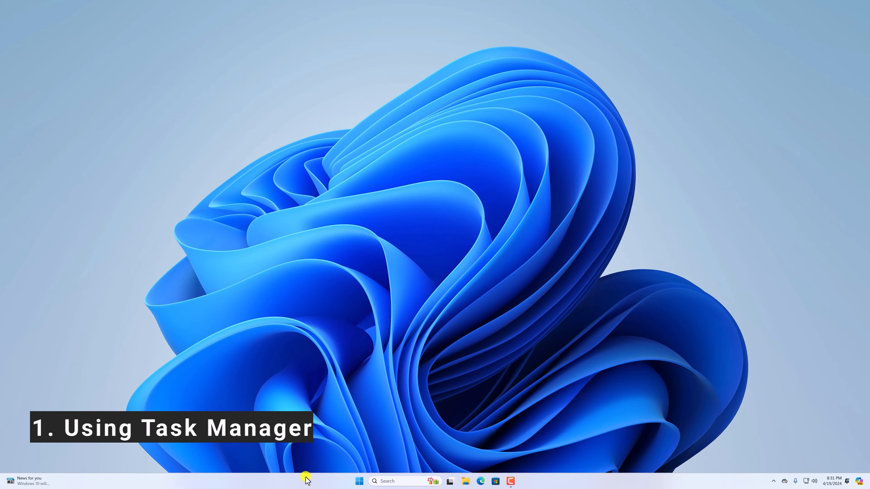
Launch Task Manager from the taskbar's right-click menu
right_click(294, 481)
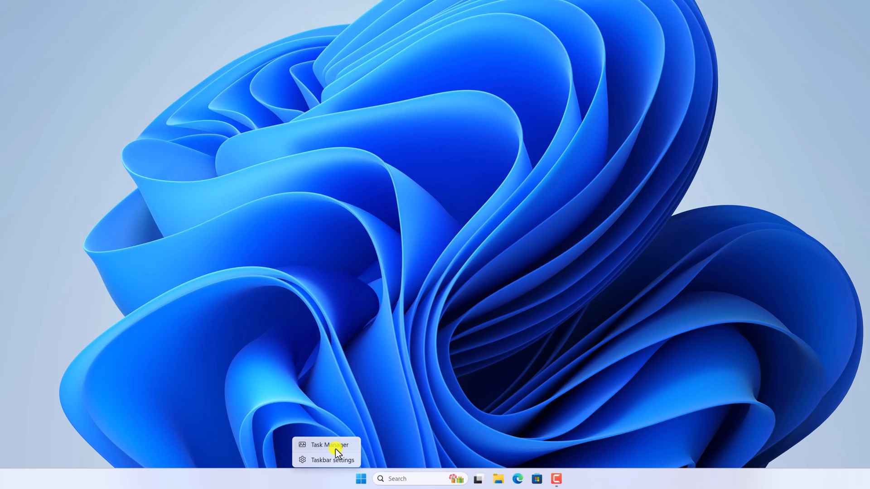
left_click(326, 443)
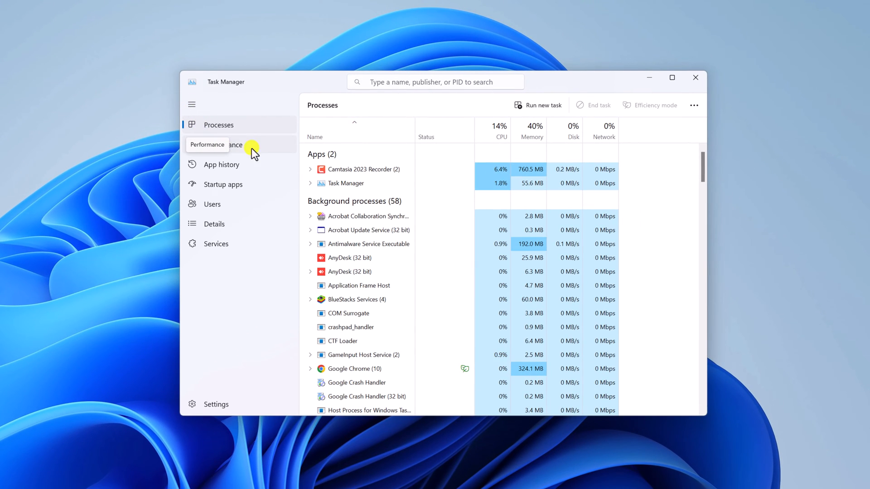
View the Performance page showing D: and C: as SSD and Disk 1 as HDD, then close Task Manager and bring up the Start quick-link menu
left_click(223, 144)
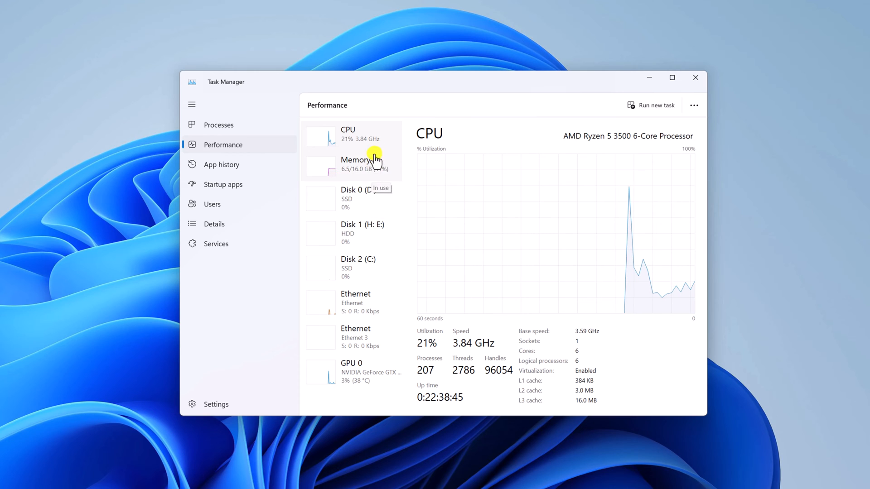
mouse_move(371, 193)
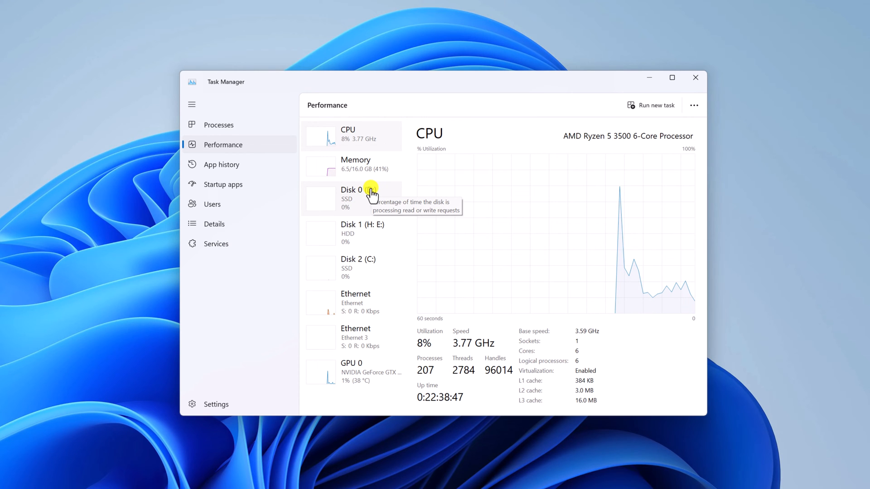
mouse_move(334, 216)
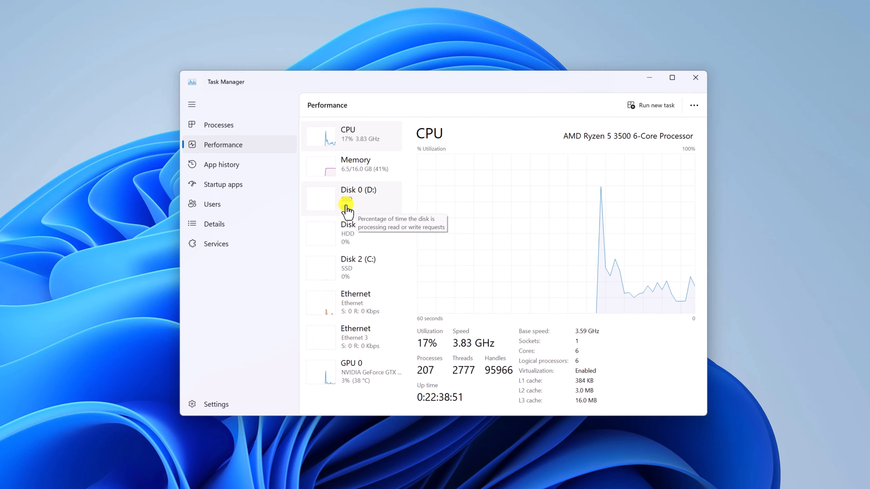
mouse_move(381, 243)
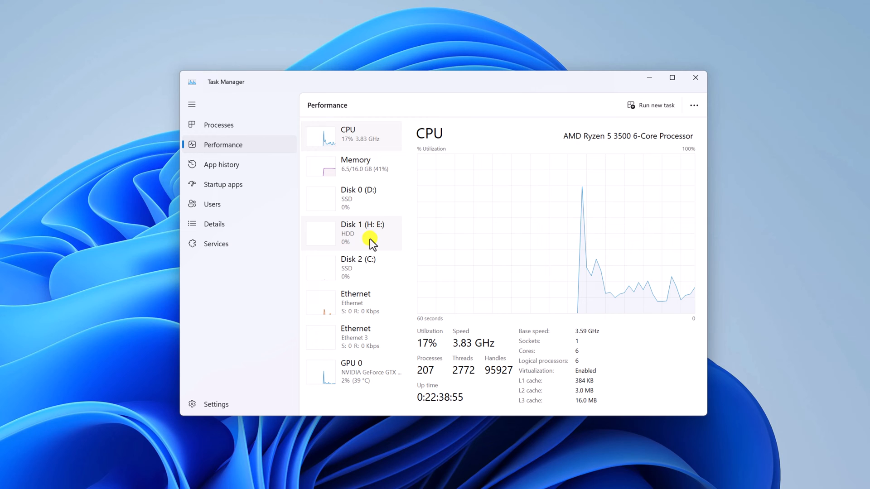
mouse_move(360, 269)
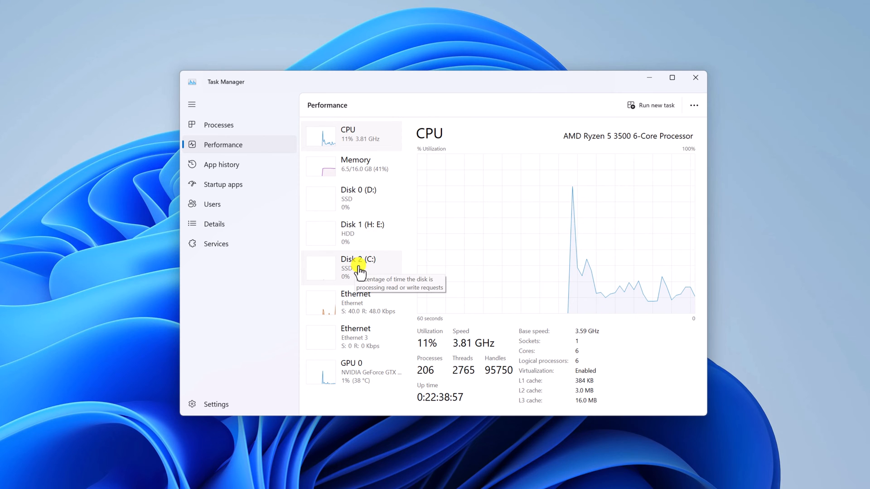
mouse_move(376, 207)
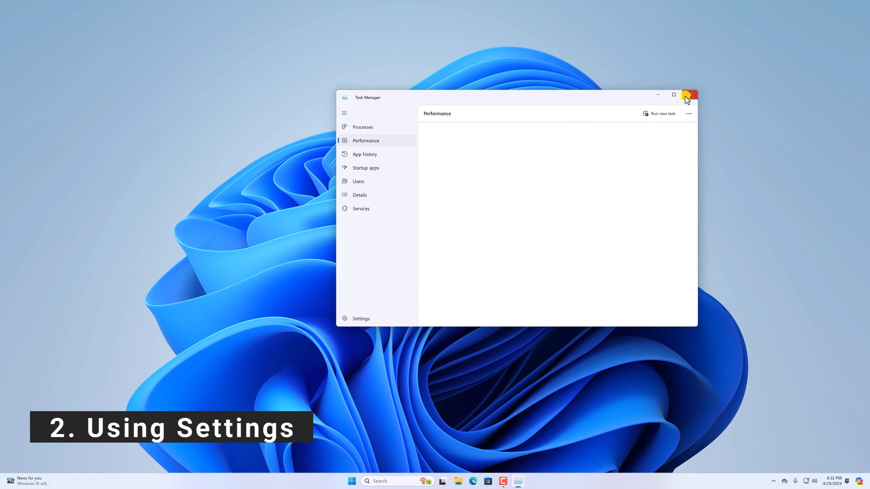
left_click(690, 95)
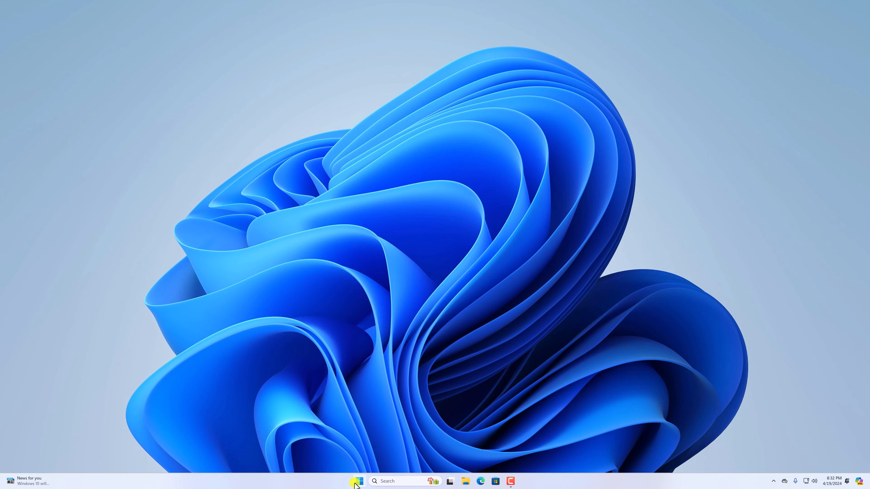
right_click(357, 481)
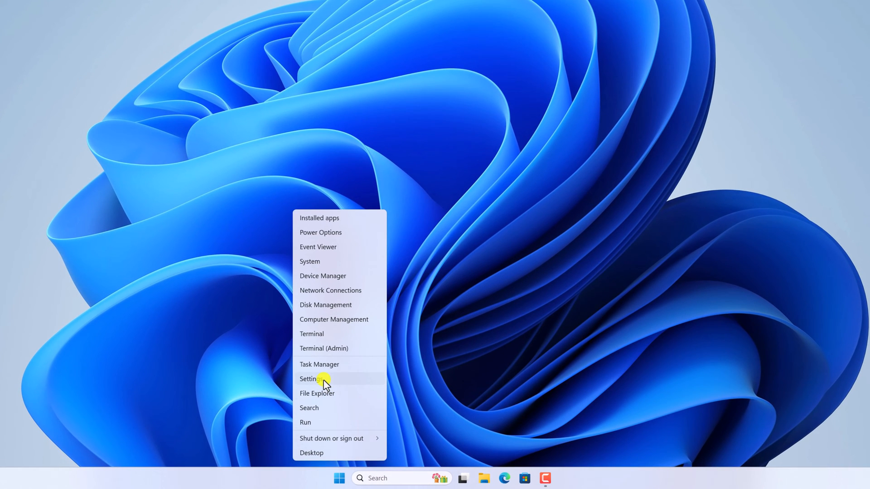
Reach the System > Storage page in Settings
left_click(309, 379)
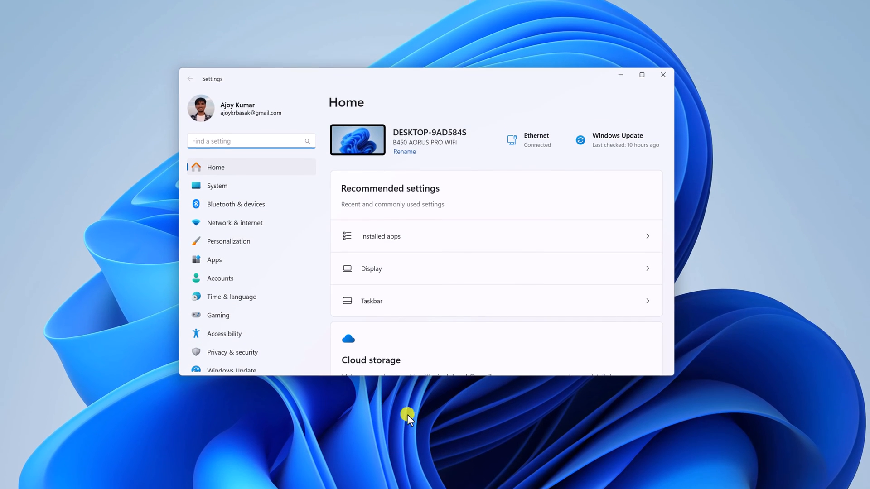
left_click(217, 189)
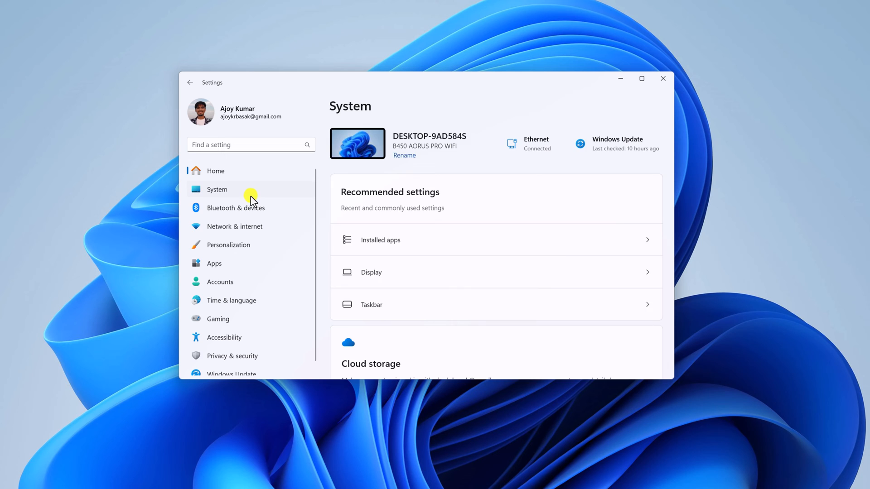
scroll("down", 3)
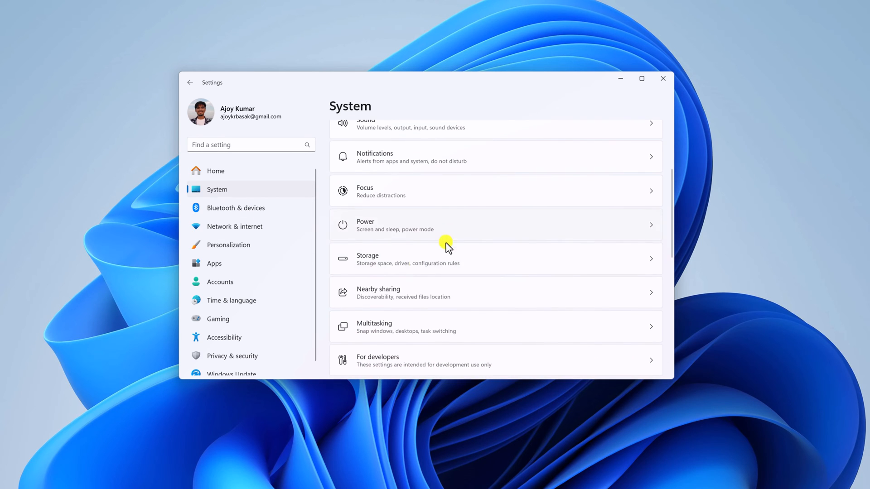
mouse_move(440, 265)
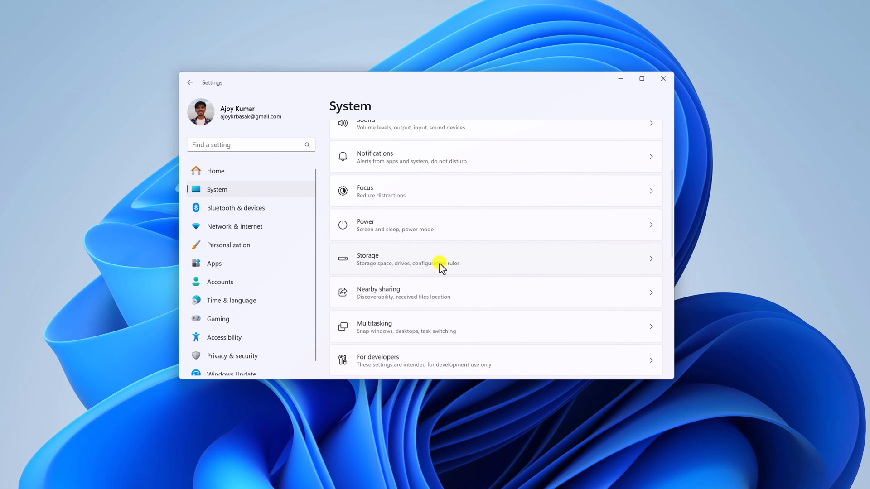
left_click(438, 259)
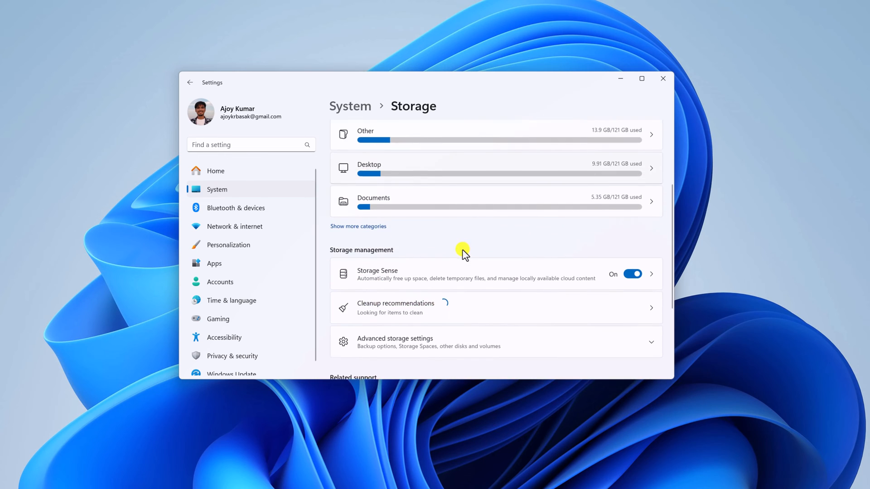
Expand Advanced storage settings to reveal the disks & volumes option
scroll("down", 3)
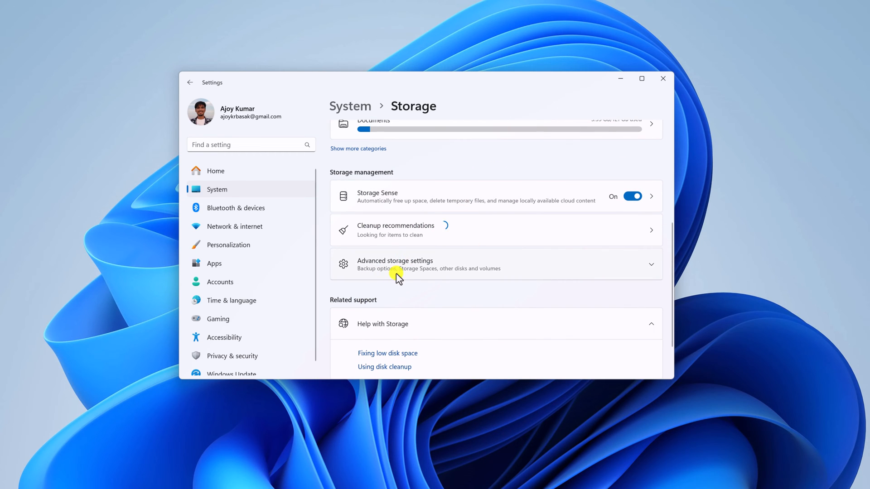
left_click(395, 263)
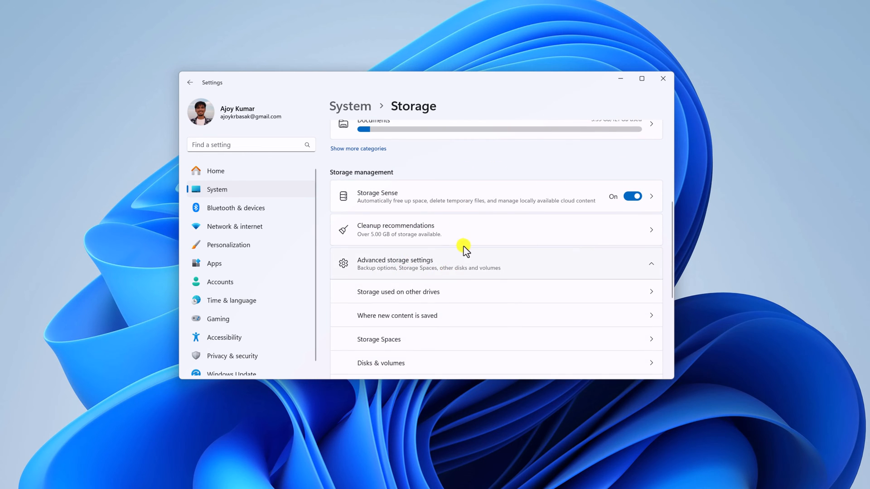
scroll("down", 3)
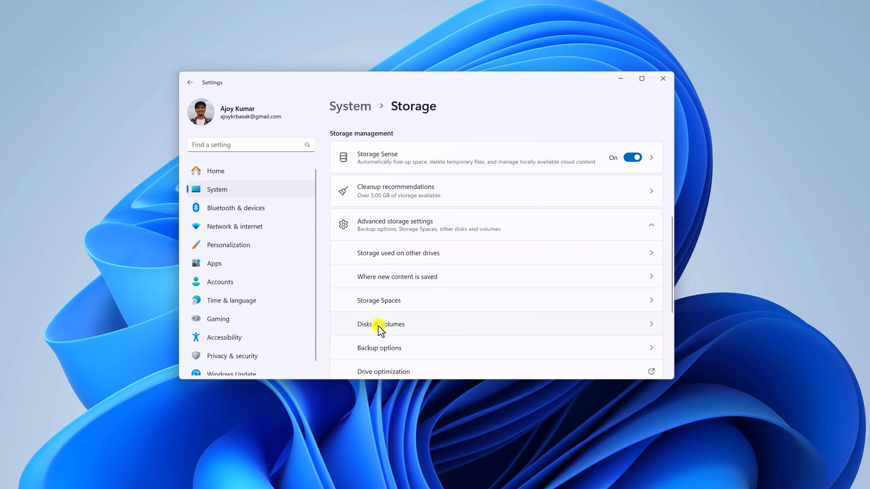
View Disk 0 (WDC WDS240G2G0A-00JH30) properties showing Media type SSD, then return to Disks & volumes
left_click(380, 325)
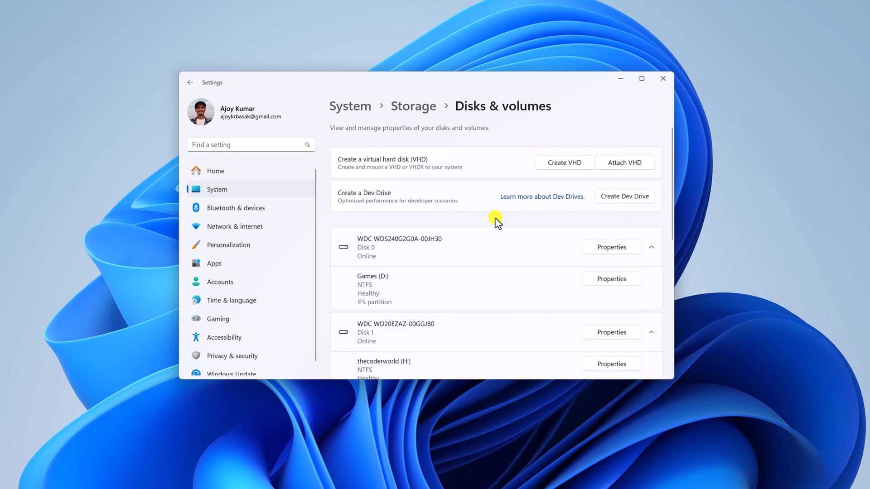
mouse_move(515, 344)
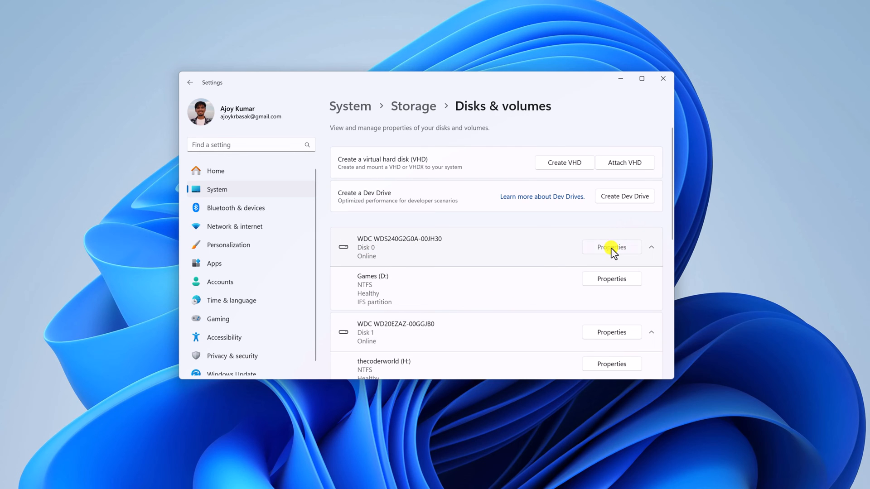
left_click(611, 246)
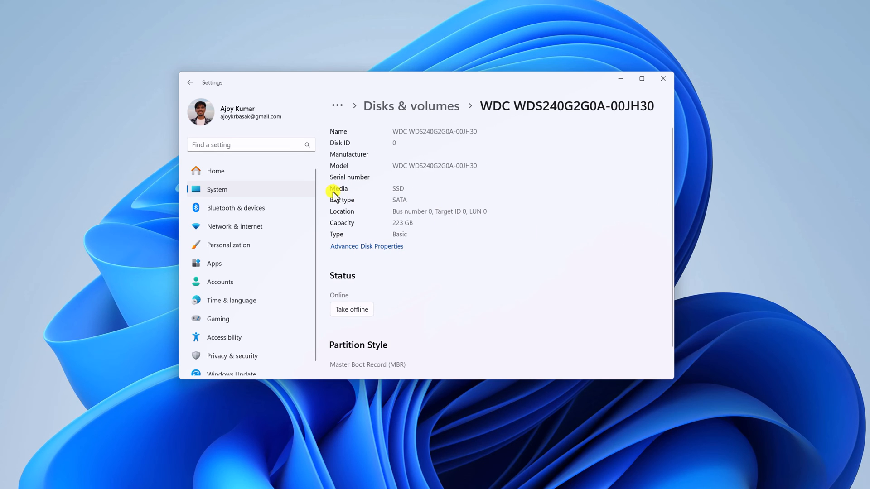
mouse_move(413, 196)
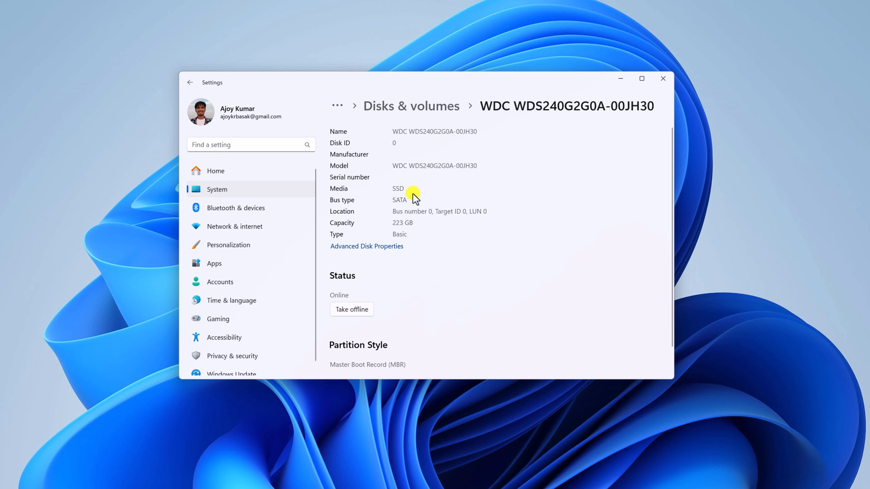
mouse_move(434, 121)
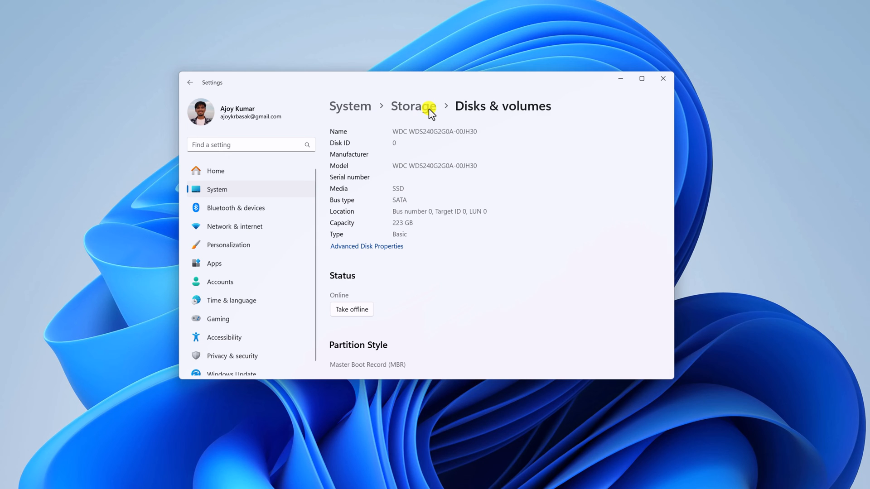
left_click(413, 106)
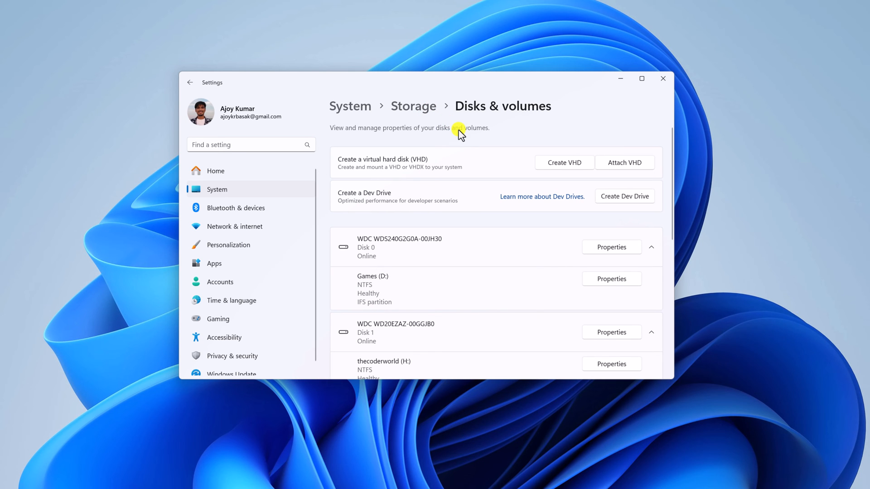
Search Windows for 'disk de' to surface Defragment and Optimize Drives as the best match
left_click(662, 78)
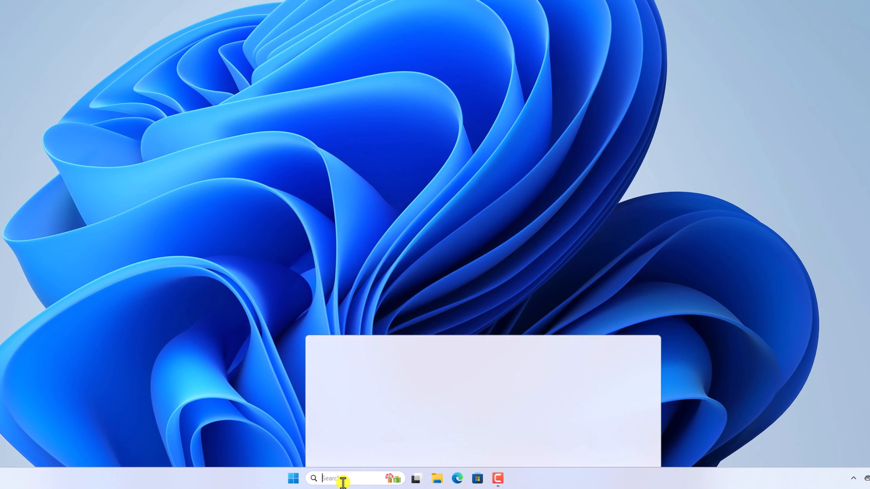
type("disk defragmenter")
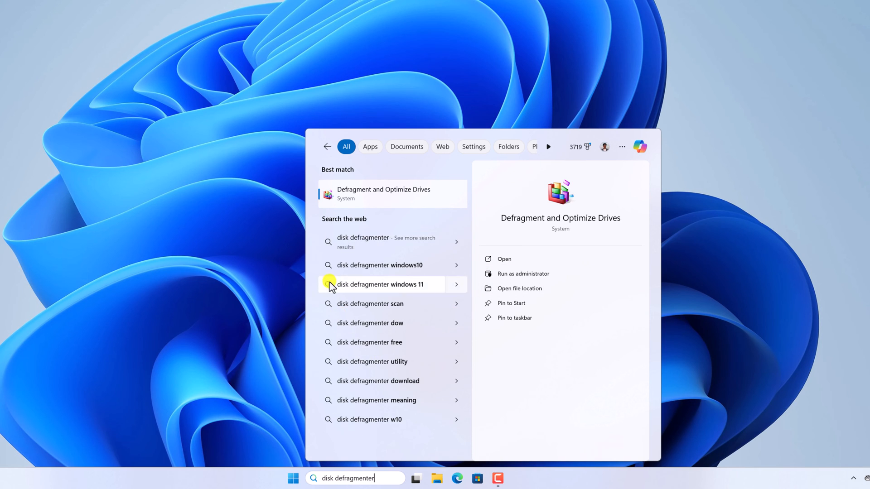
mouse_move(424, 197)
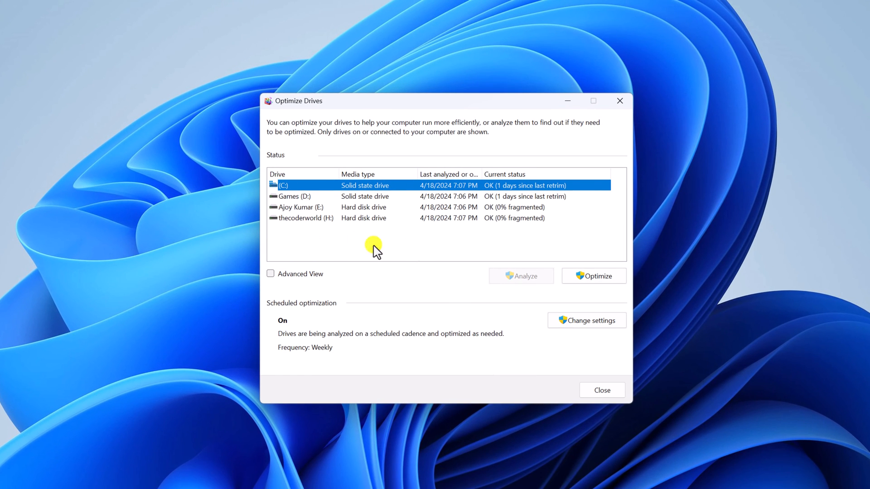
mouse_move(583, 227)
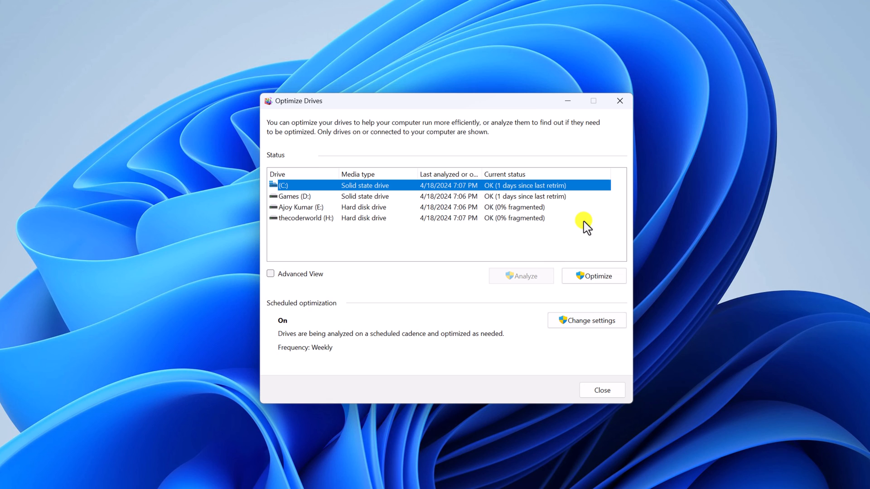
mouse_move(371, 178)
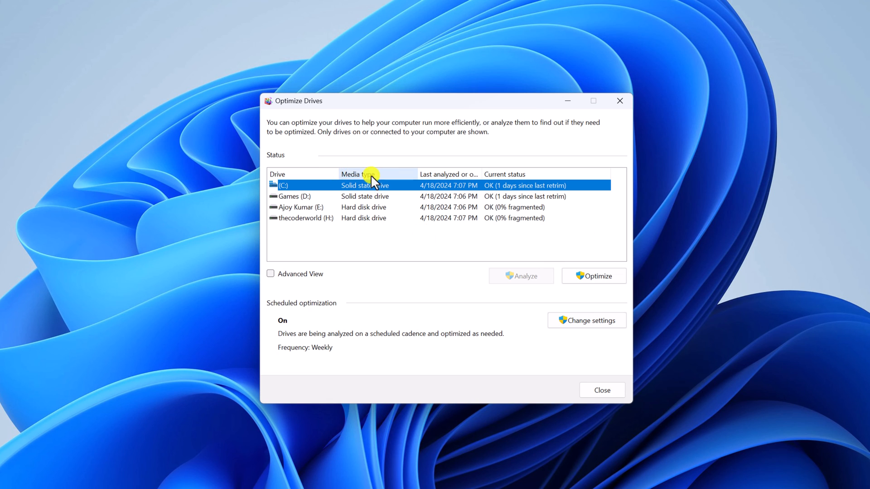
mouse_move(368, 236)
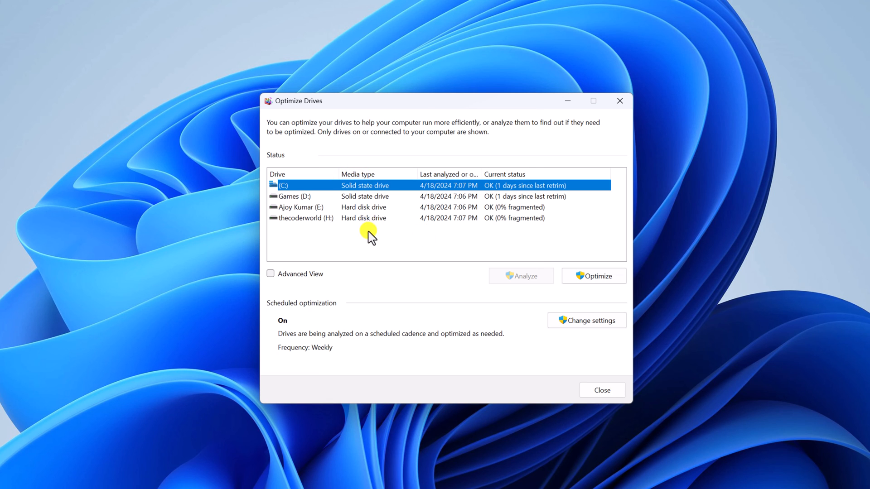
mouse_move(305, 196)
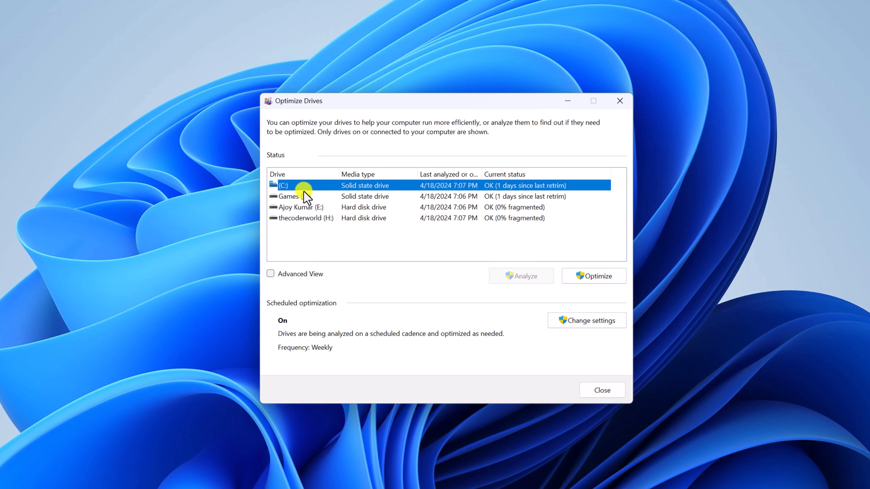
mouse_move(345, 216)
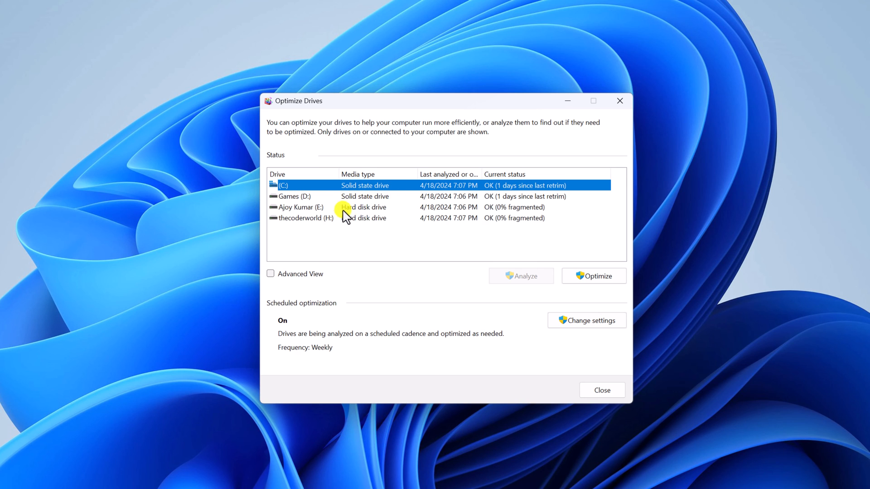
mouse_move(386, 218)
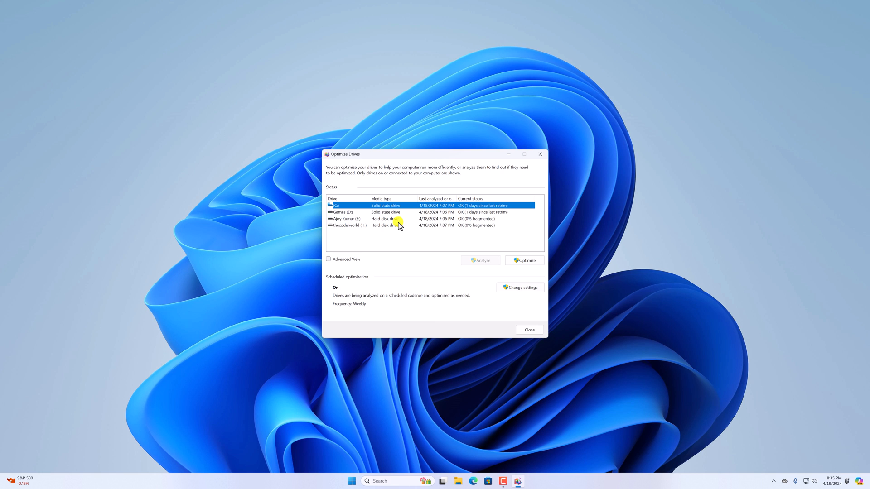
mouse_move(493, 317)
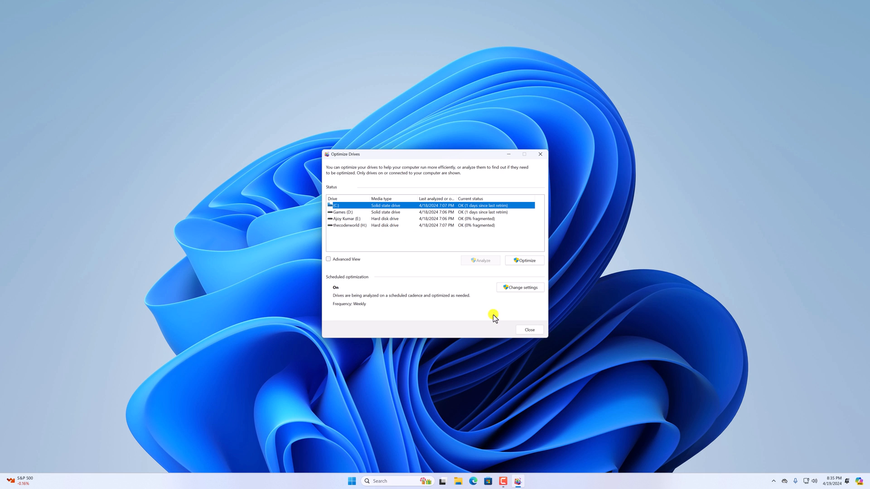
Close Optimize Drives after reading C: and D: as solid state and E: and H: as hard disk drives
left_click(528, 330)
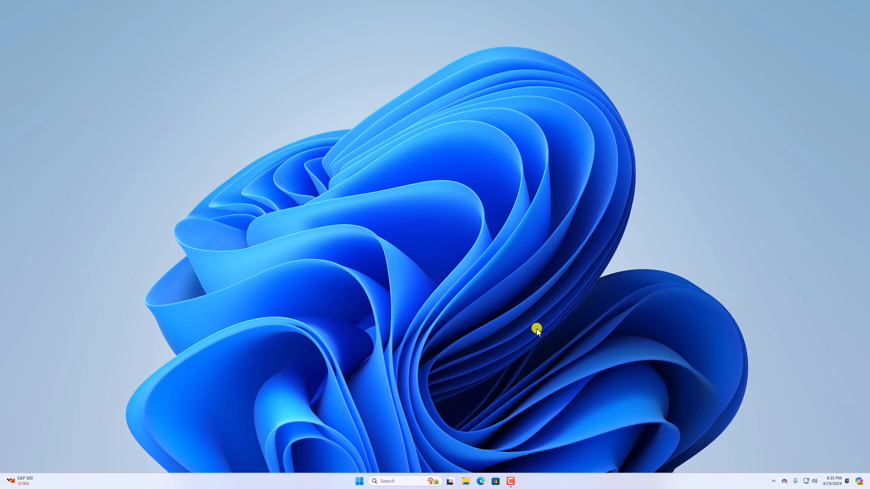